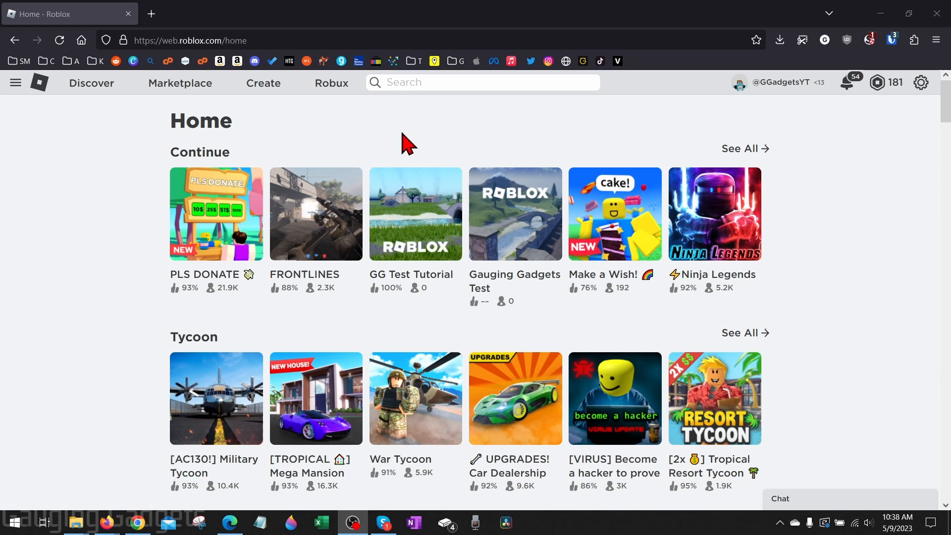
{"action": "mouse_move", "coordinate": [484, 137]}
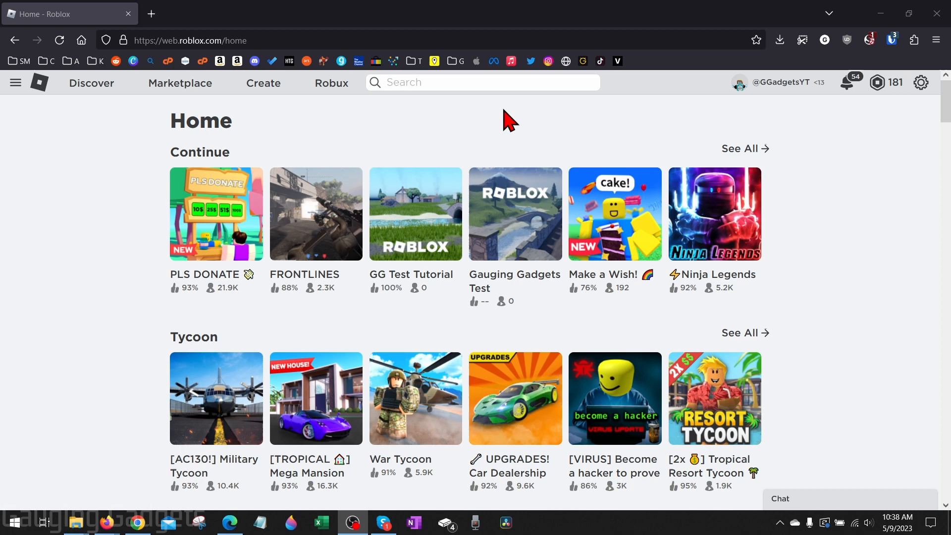
{"action": "mouse_move", "coordinate": [151, 285]}
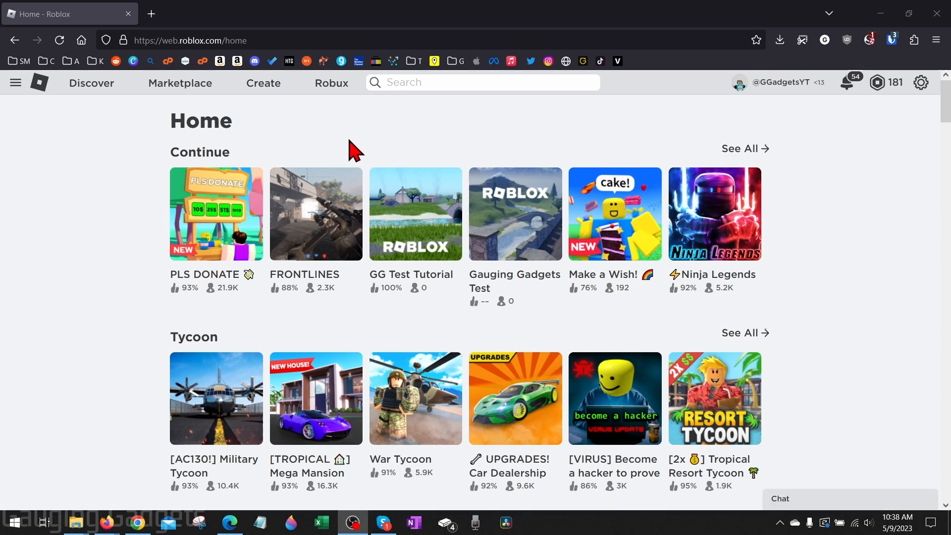
{"action": "mouse_move", "coordinate": [397, 152]}
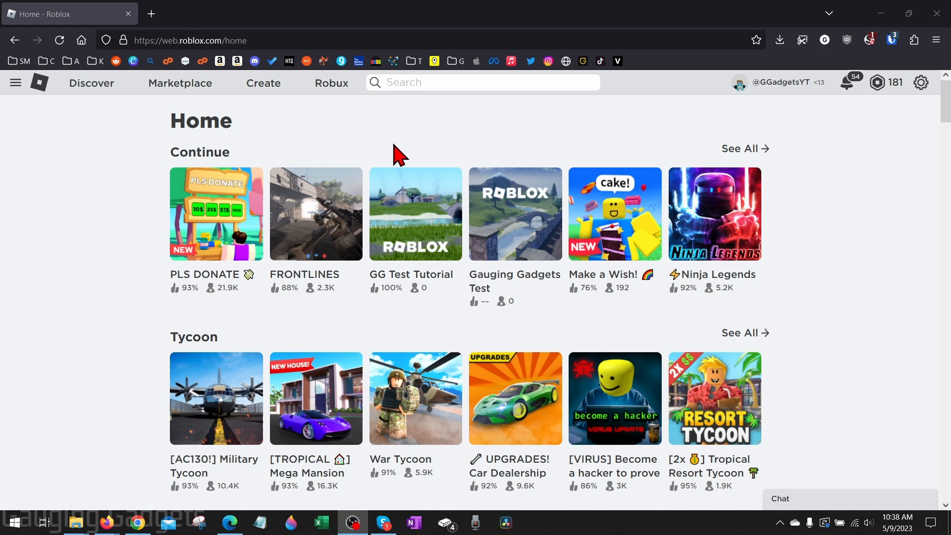
{"action": "mouse_move", "coordinate": [399, 160]}
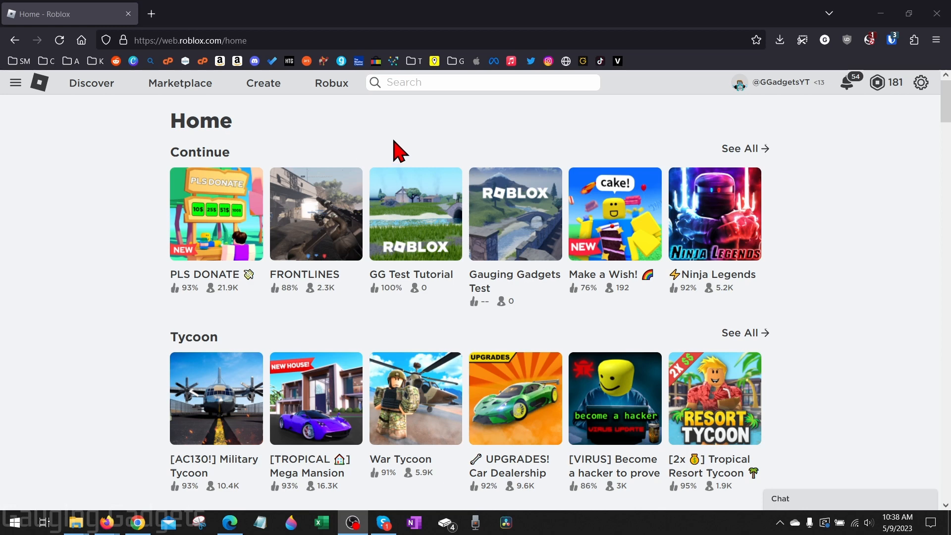
{"action": "mouse_move", "coordinate": [227, 231]}
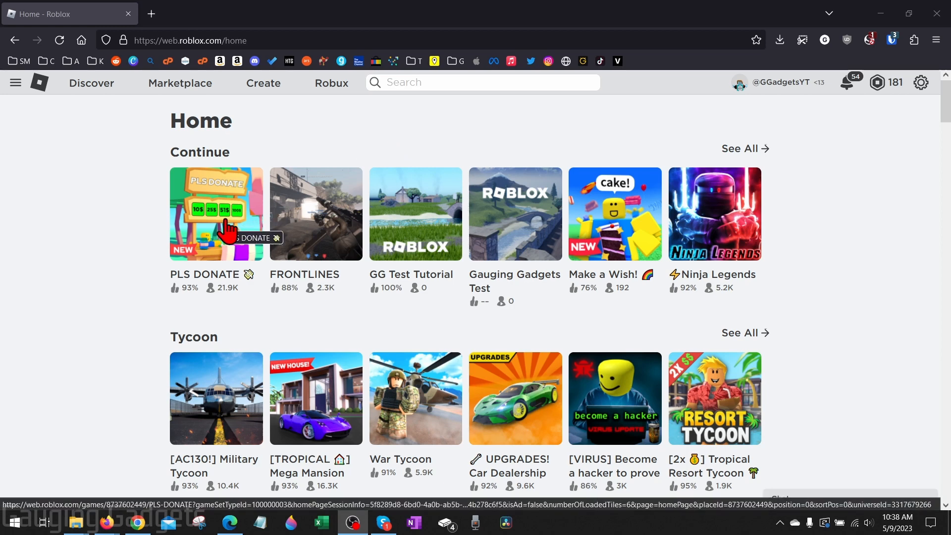
{"action": "mouse_move", "coordinate": [303, 115]}
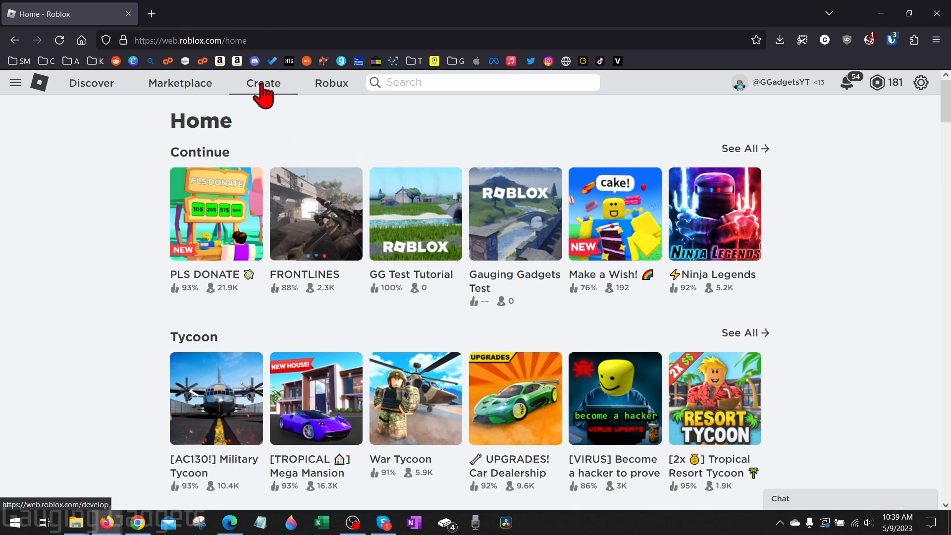
Open GGadgetsYT's Place from Creations to view its Overview page
{"action": "left_click", "coordinate": [262, 83]}
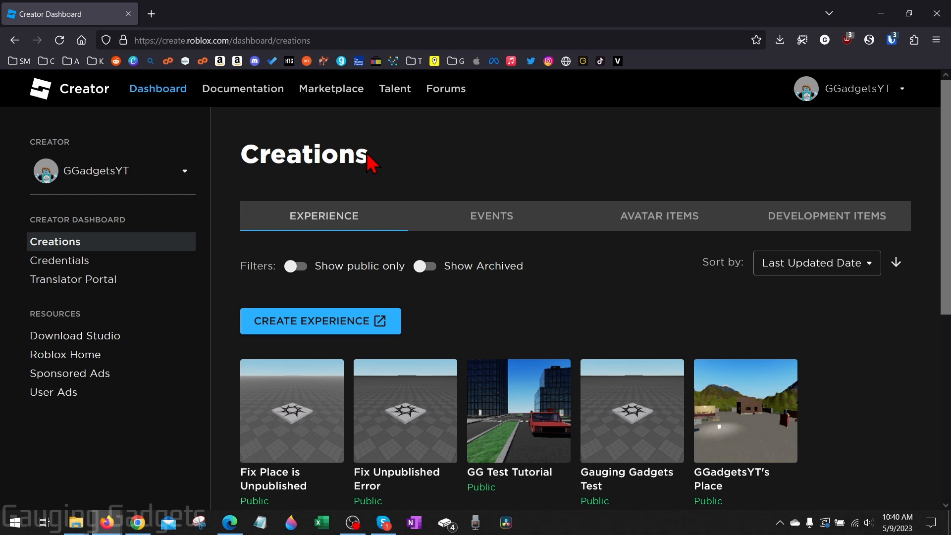
{"action": "mouse_move", "coordinate": [725, 476]}
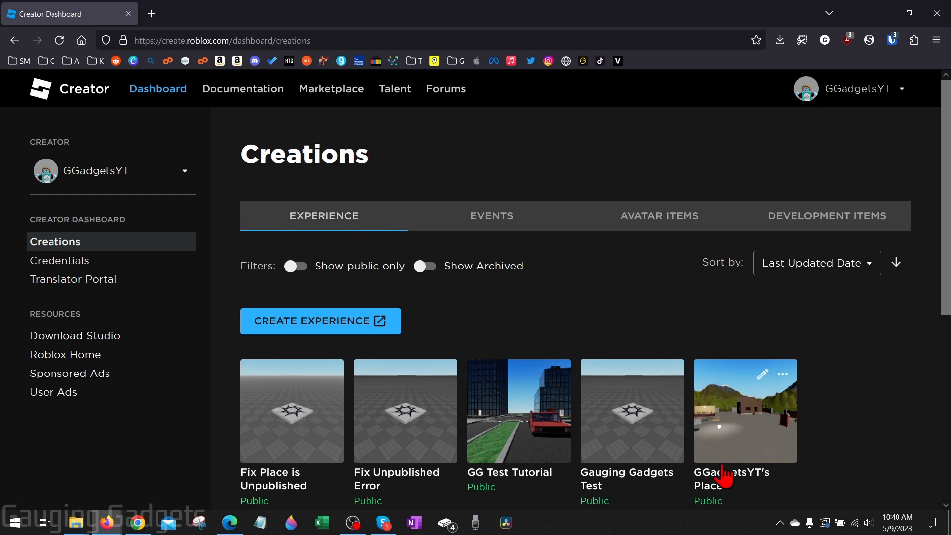
{"action": "scroll", "scroll_direction": "down", "scroll_amount": 3}
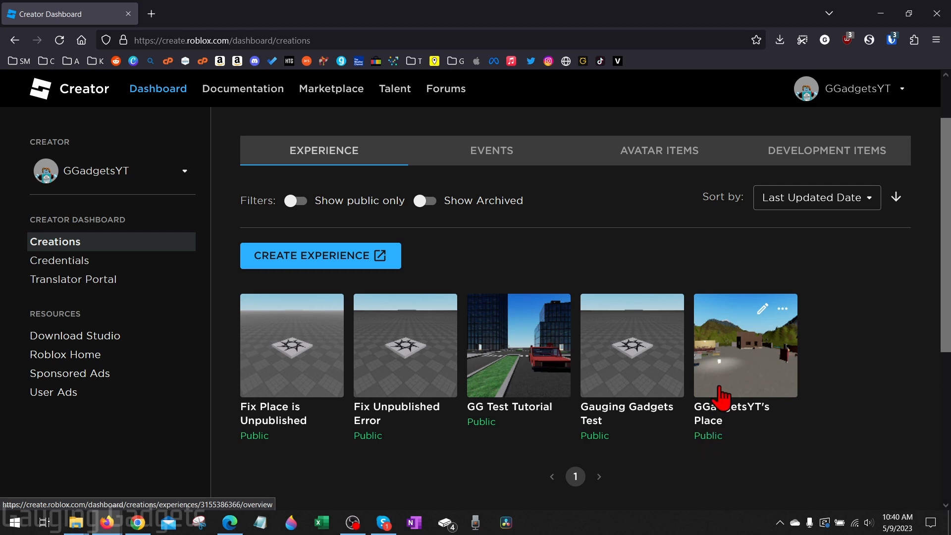
{"action": "left_click", "coordinate": [746, 345]}
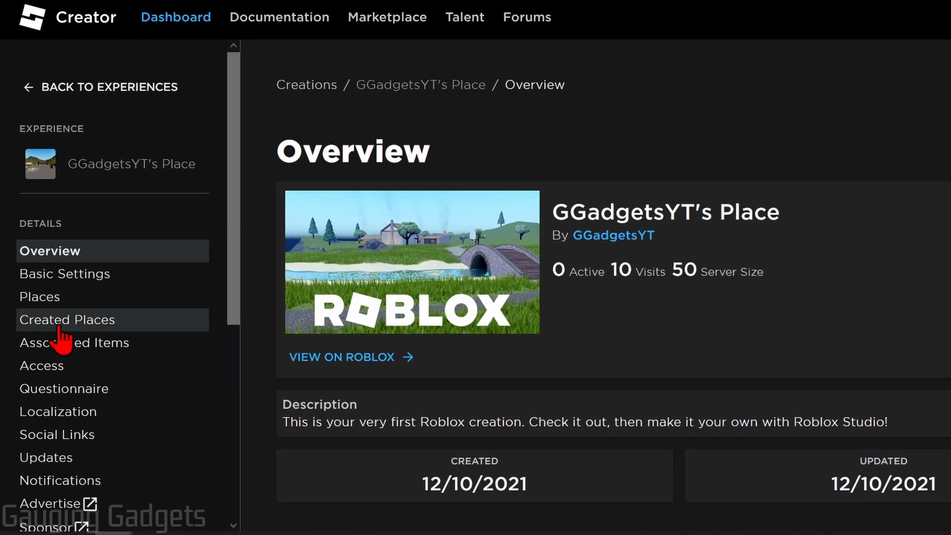
{"action": "mouse_move", "coordinate": [73, 343]}
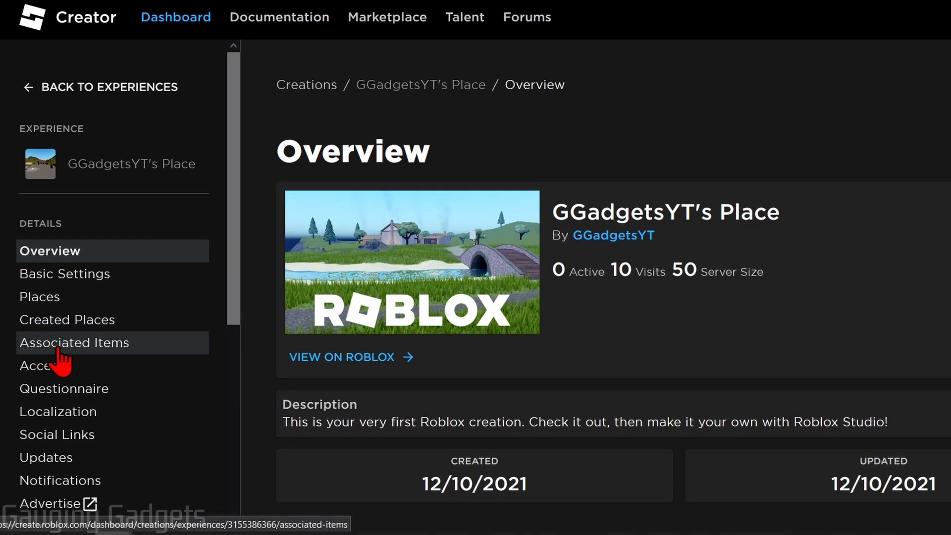
Start a new pass for GGadgetsYT's Place from Associated Items' Passes list
{"action": "left_click", "coordinate": [75, 342]}
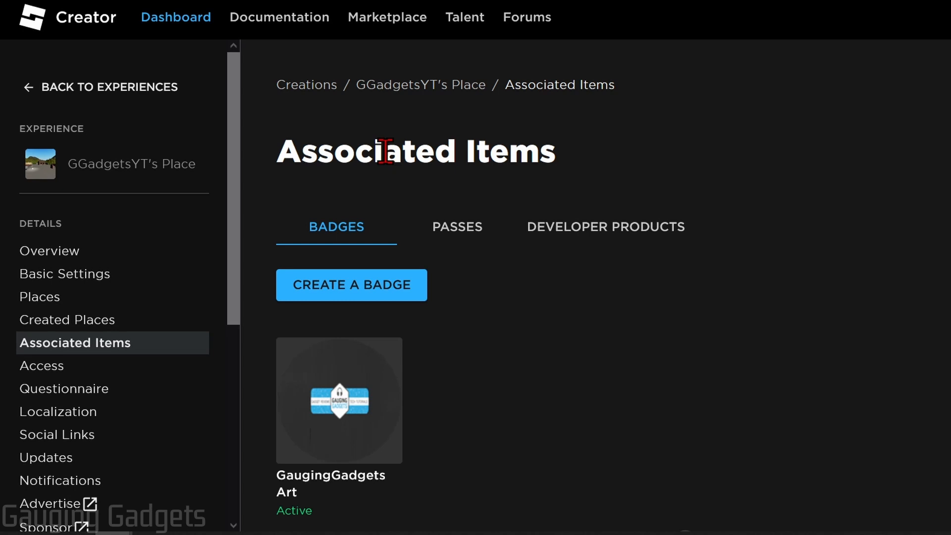
{"action": "mouse_move", "coordinate": [457, 237]}
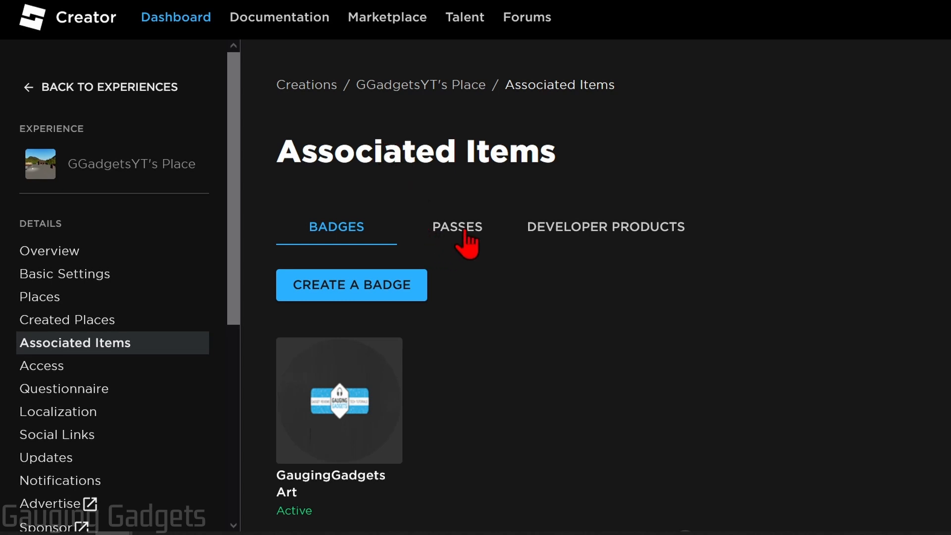
{"action": "left_click", "coordinate": [457, 227]}
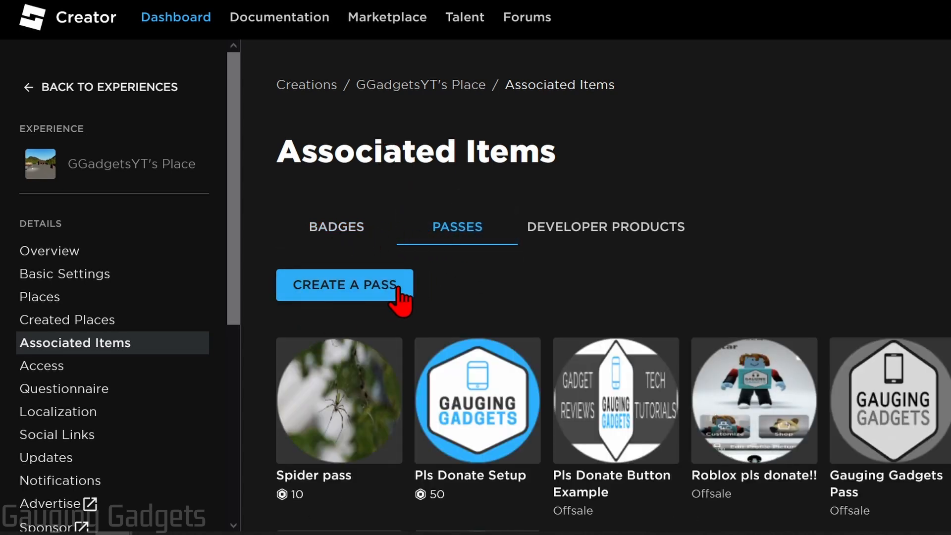
{"action": "left_click", "coordinate": [344, 285]}
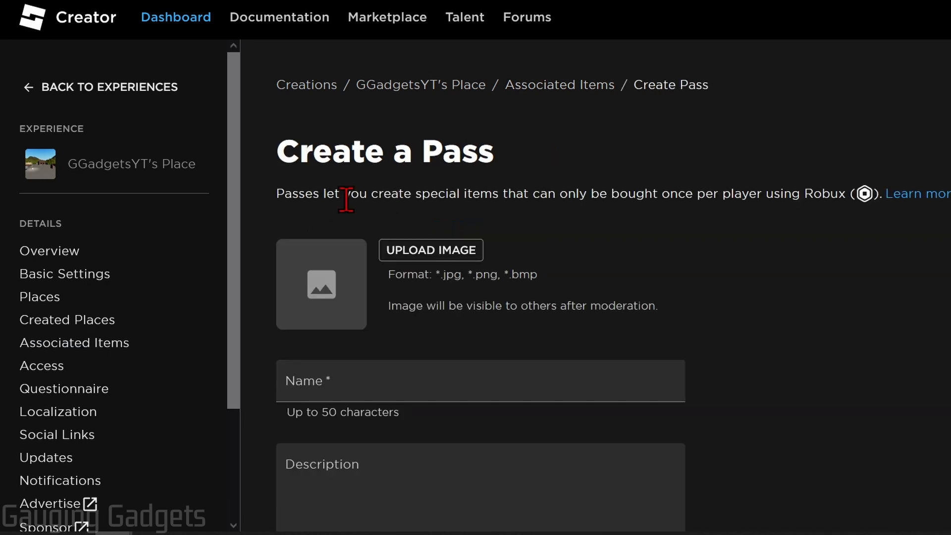
{"action": "left_click", "coordinate": [430, 250]}
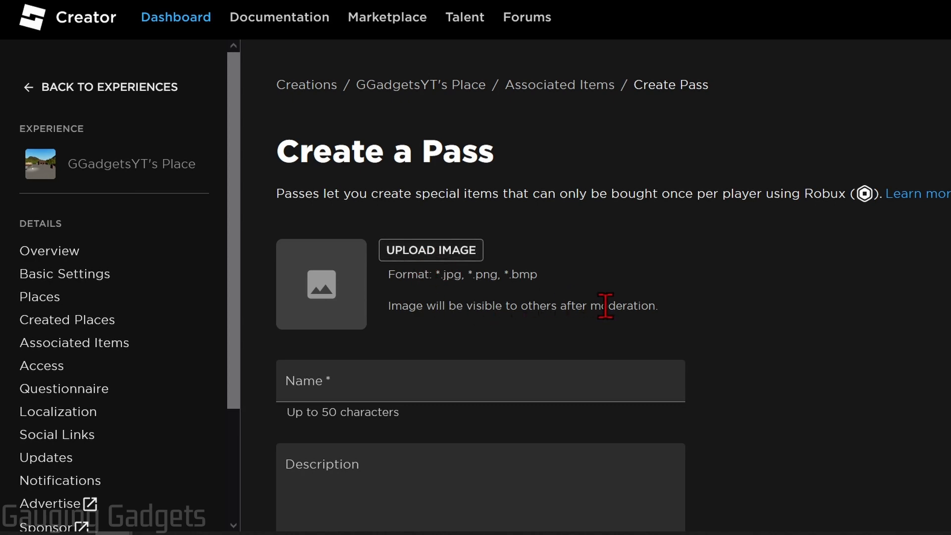
{"action": "mouse_move", "coordinate": [430, 249]}
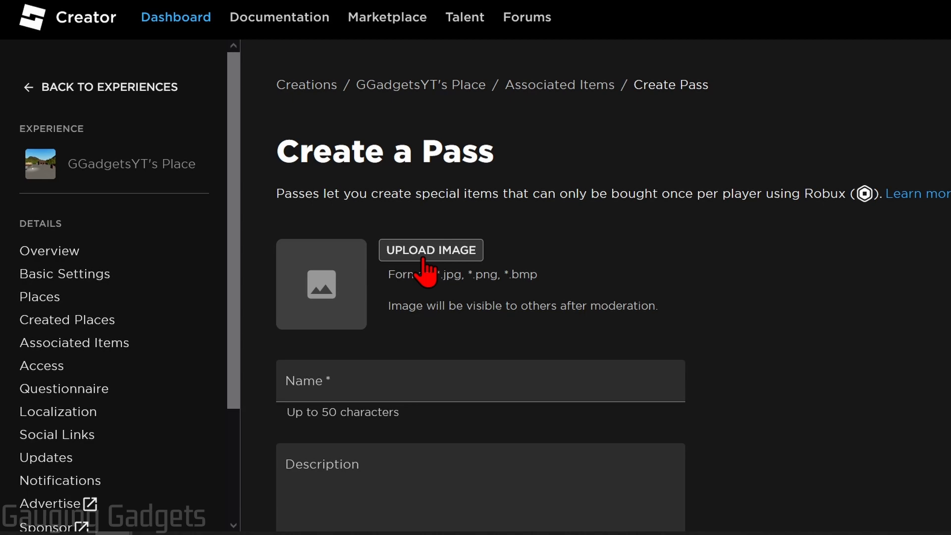
Upload the PLS DONATE thumbnail and name the pass 'Give Robux to Friends'
{"action": "left_click", "coordinate": [431, 250]}
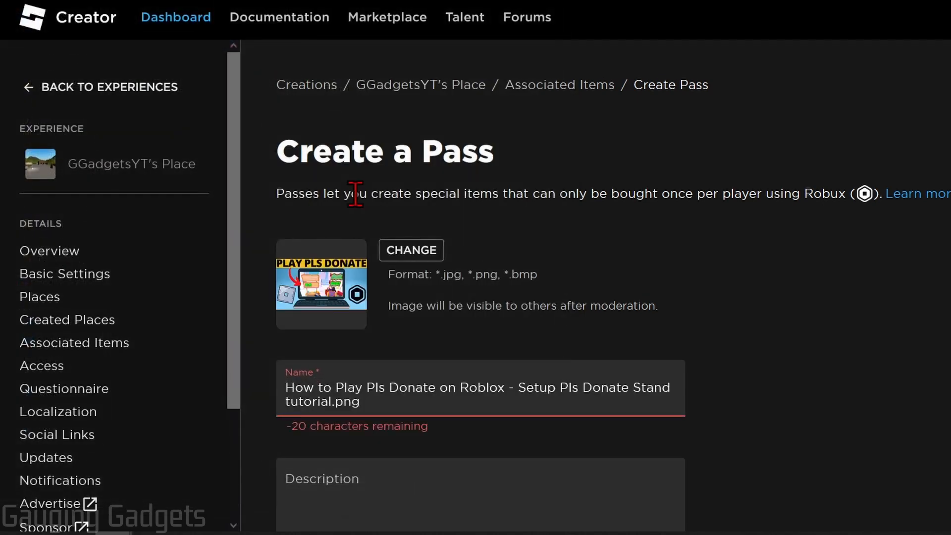
{"action": "triple_click", "coordinate": [477, 394]}
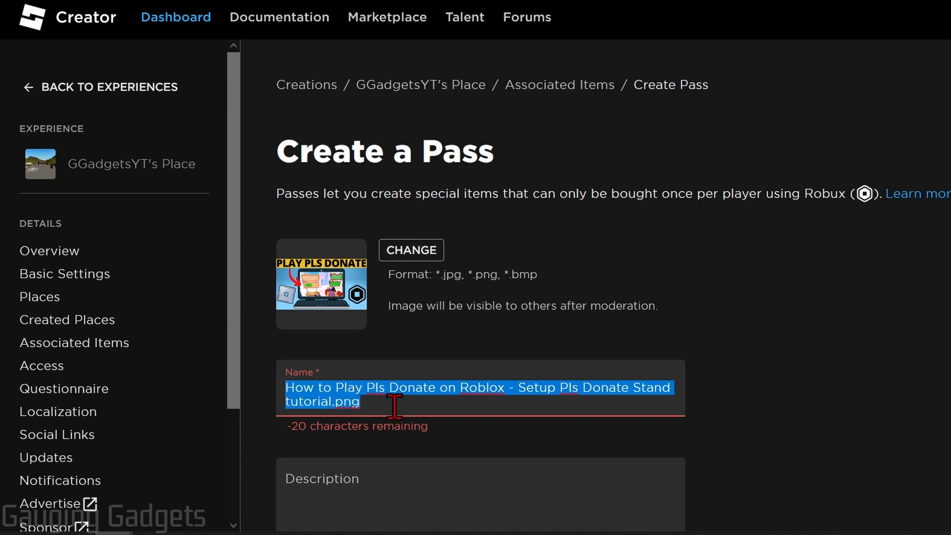
{"action": "scroll", "scroll_direction": "down", "scroll_amount": 3}
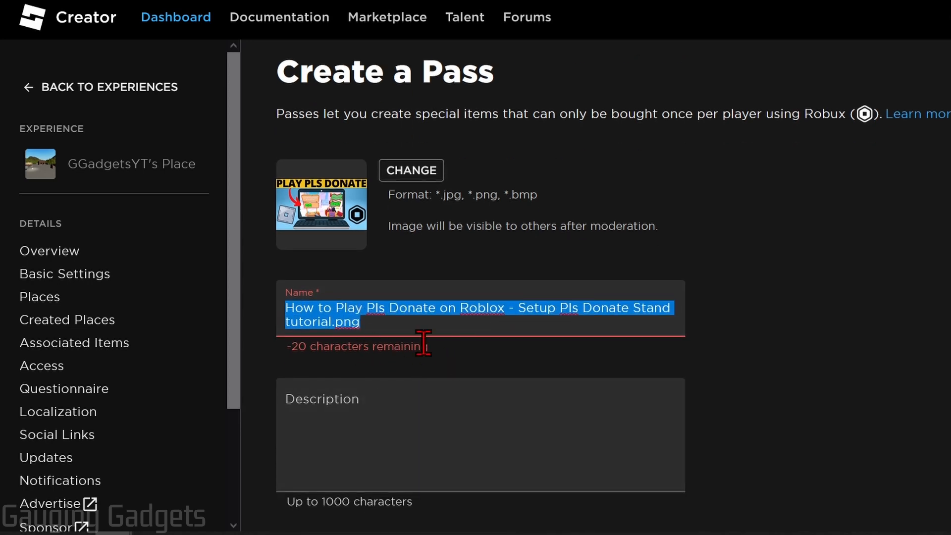
{"action": "type", "text": "Give"}
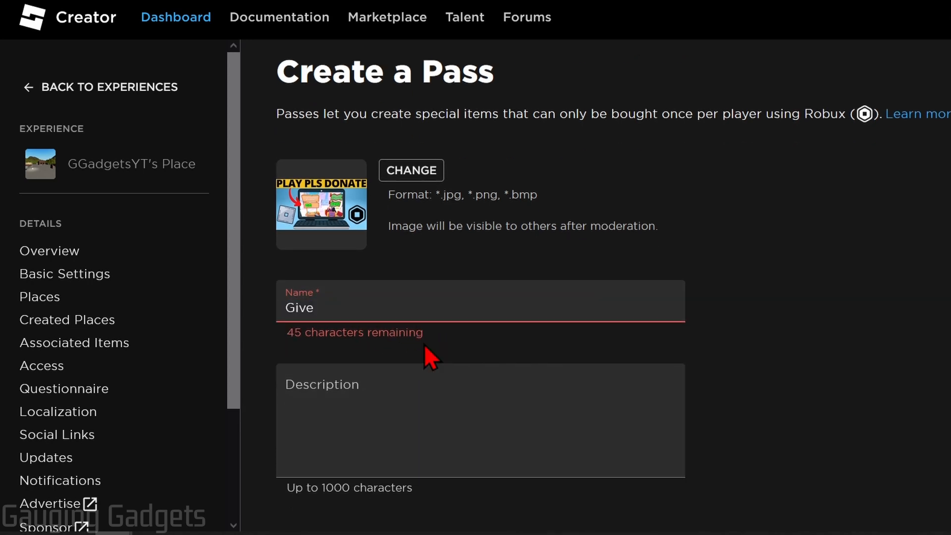
{"action": "type", "text": "Robux to Friends"}
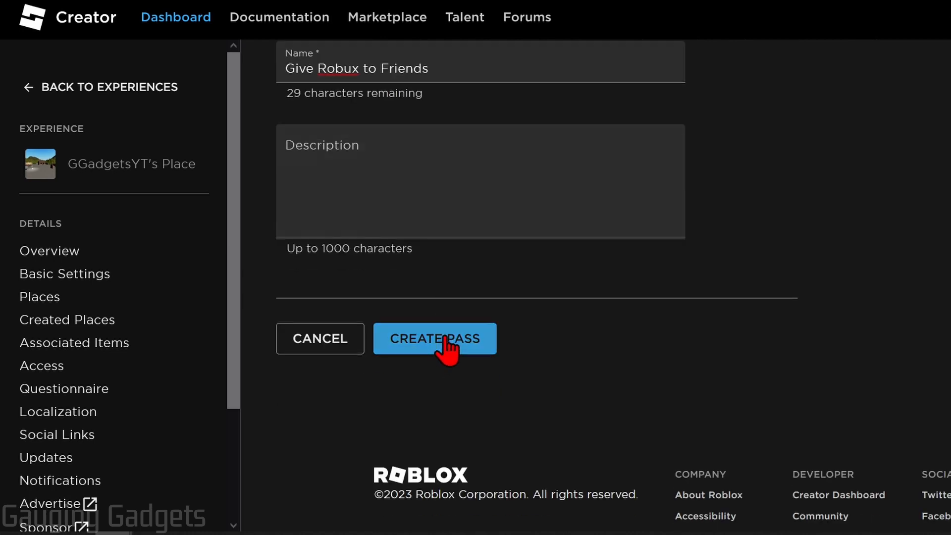
Create the 'Give Robux to Friends' pass, leaving it listed as offsale
{"action": "left_click", "coordinate": [434, 339]}
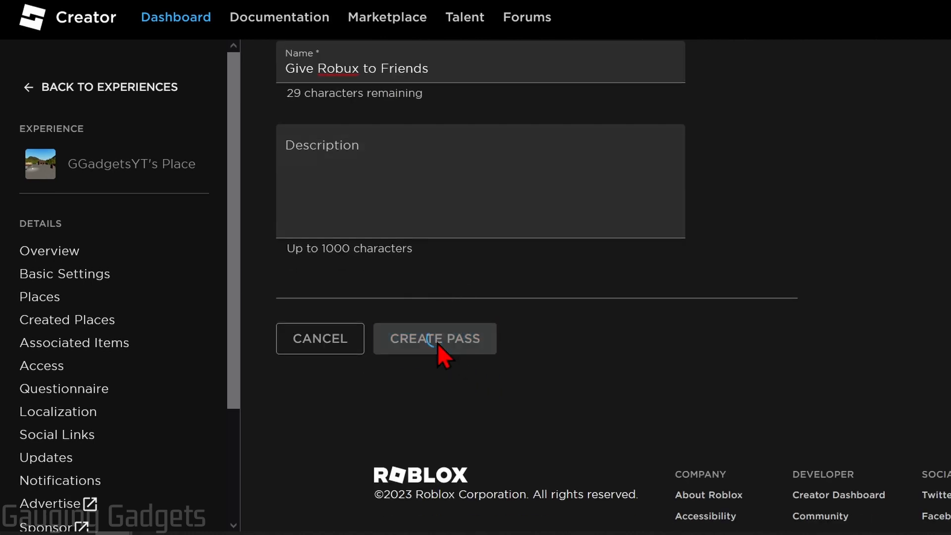
{"action": "left_click", "coordinate": [434, 337]}
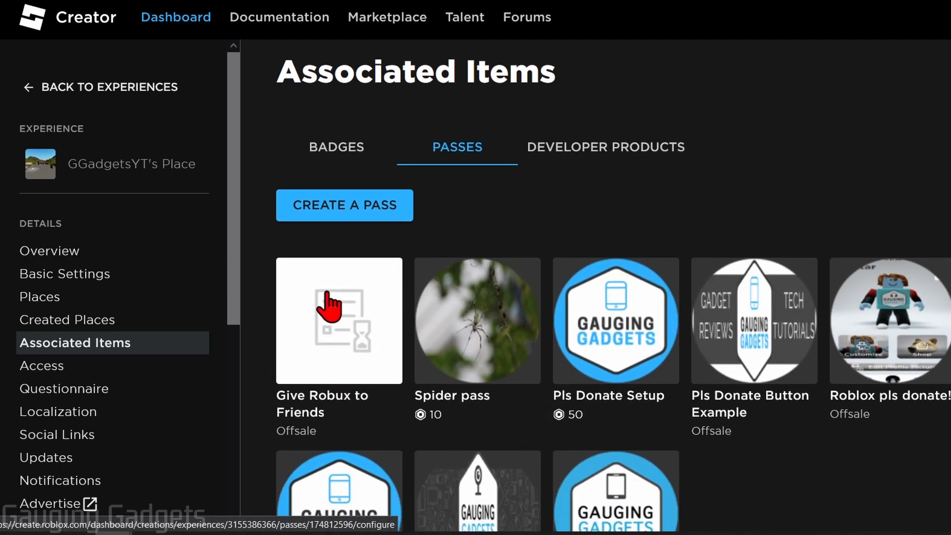
{"action": "mouse_move", "coordinate": [317, 356]}
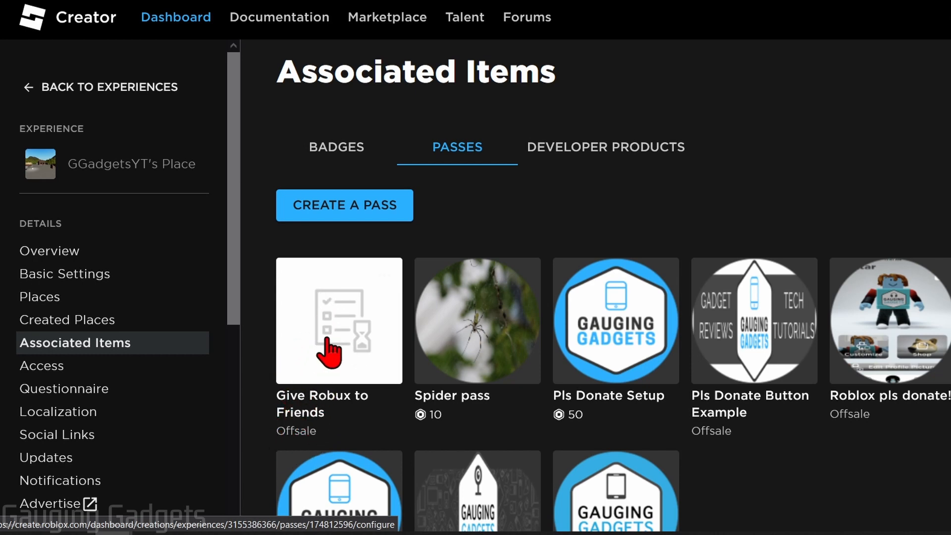
Enable Item for Sale on the pass at a 10 Robux price and save
{"action": "left_click", "coordinate": [338, 320]}
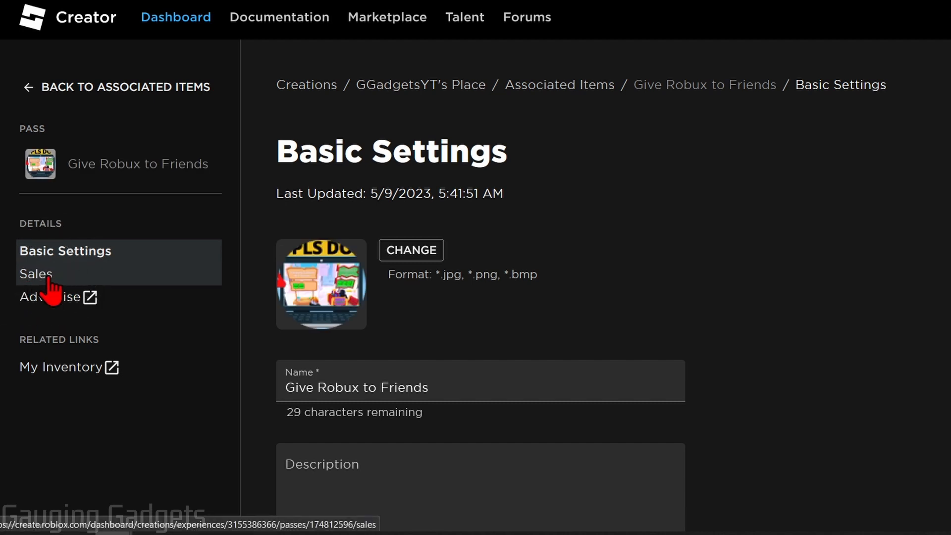
{"action": "left_click", "coordinate": [36, 273]}
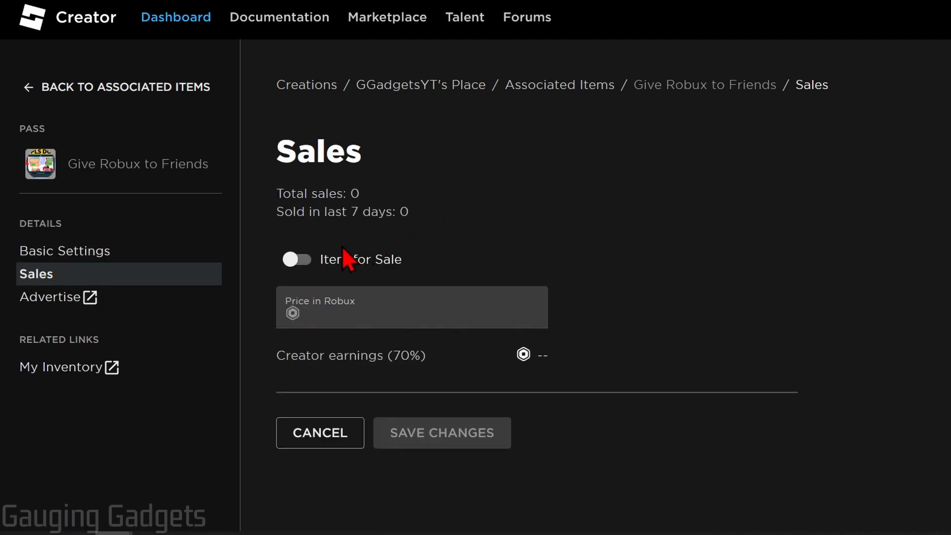
{"action": "left_click", "coordinate": [297, 260]}
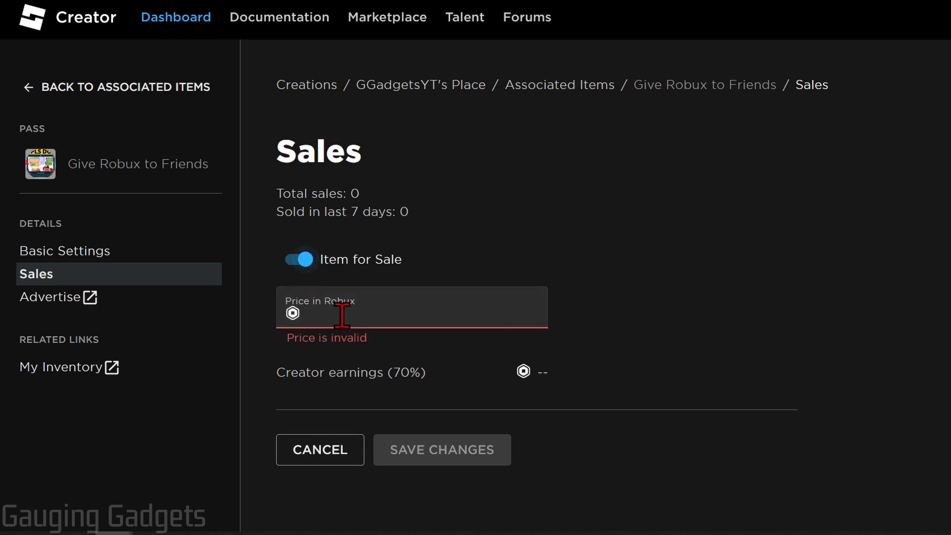
{"action": "mouse_move", "coordinate": [602, 272]}
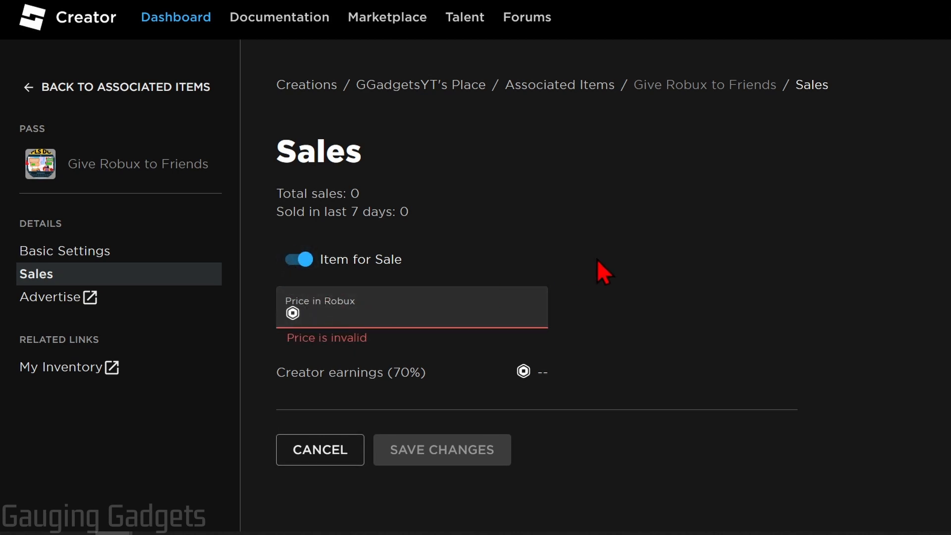
{"action": "left_click", "coordinate": [412, 313]}
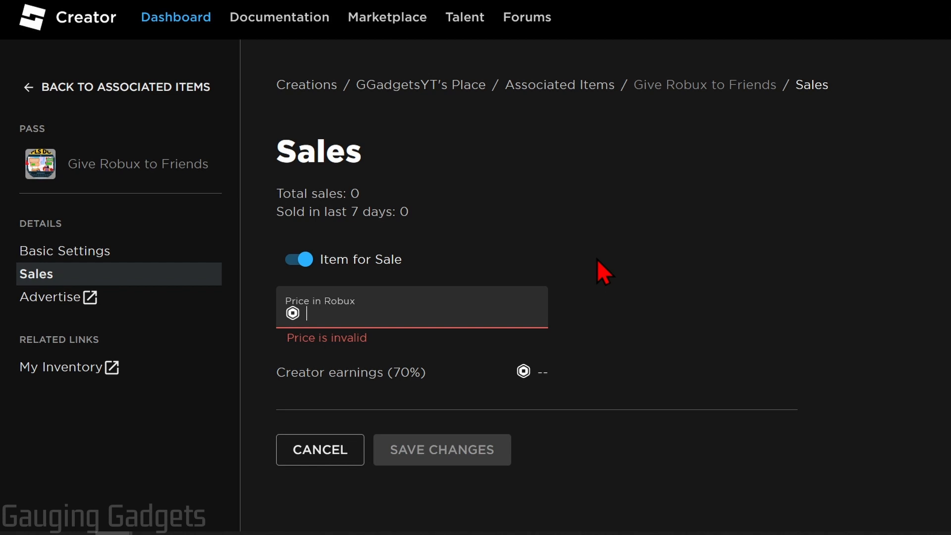
{"action": "mouse_move", "coordinate": [394, 379]}
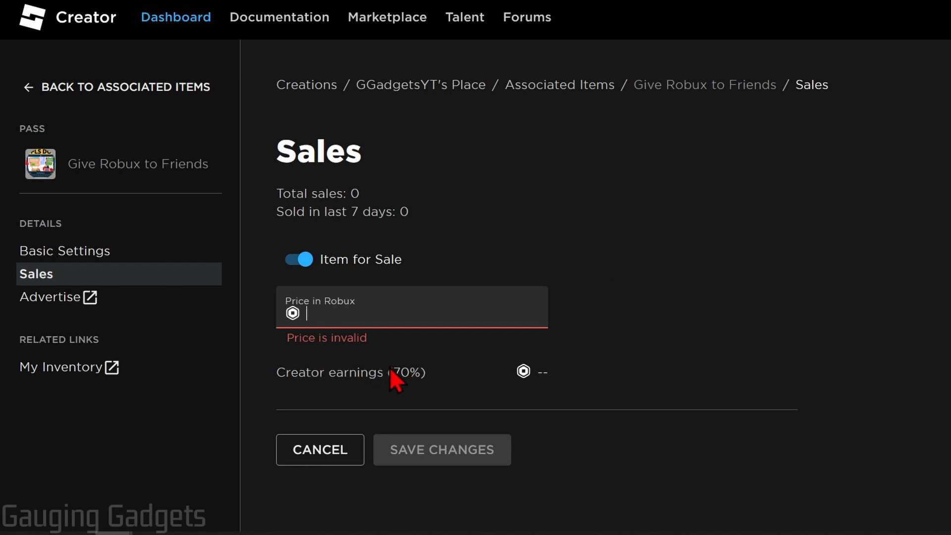
{"action": "type", "text": "10"}
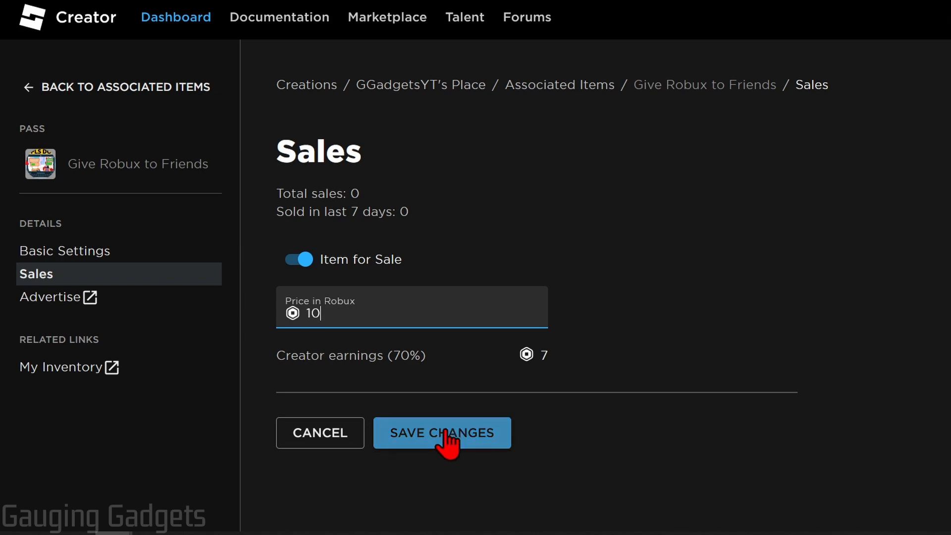
{"action": "left_click", "coordinate": [442, 433]}
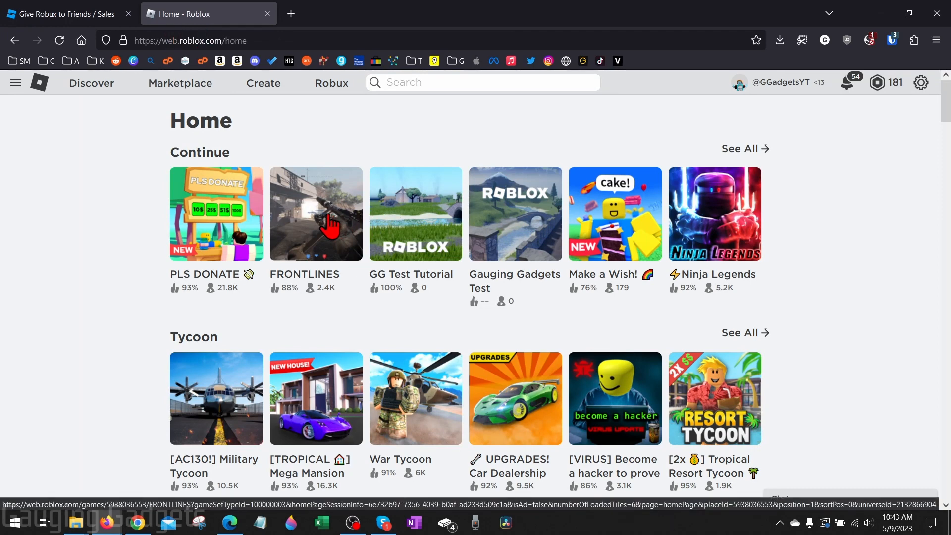
Search Roblox experiences for 'pls donate' and launch PLS DONATE
{"action": "left_click", "coordinate": [482, 82]}
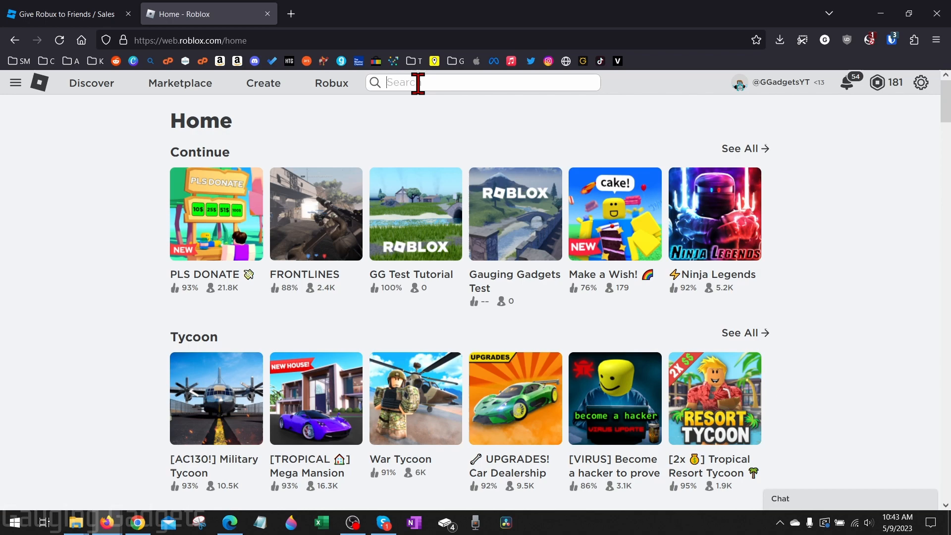
{"action": "type", "text": "pls donate"}
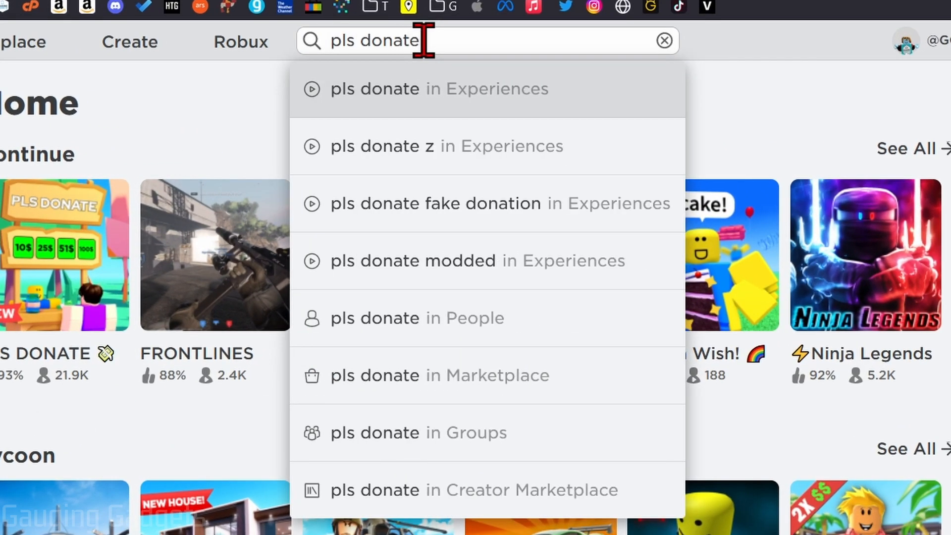
{"action": "mouse_move", "coordinate": [410, 106]}
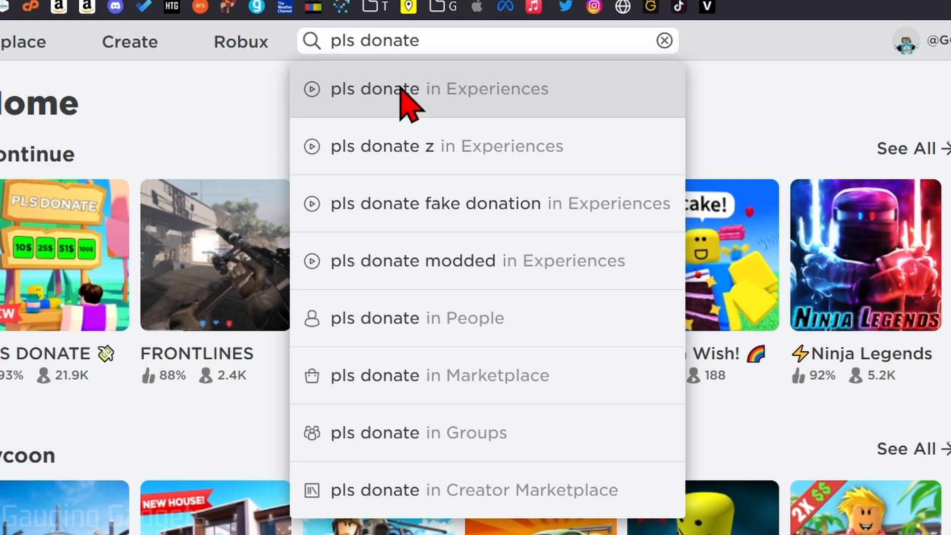
{"action": "left_click", "coordinate": [424, 88]}
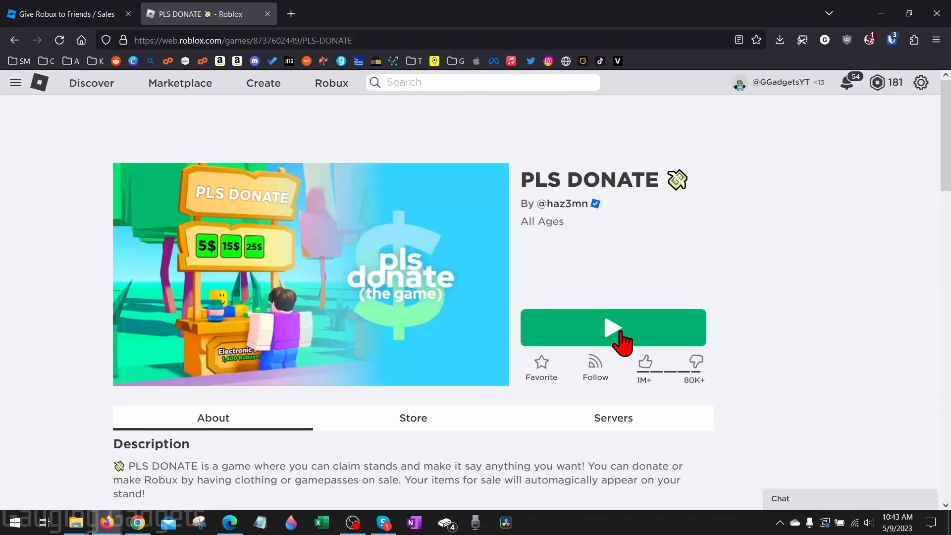
{"action": "left_click", "coordinate": [613, 328]}
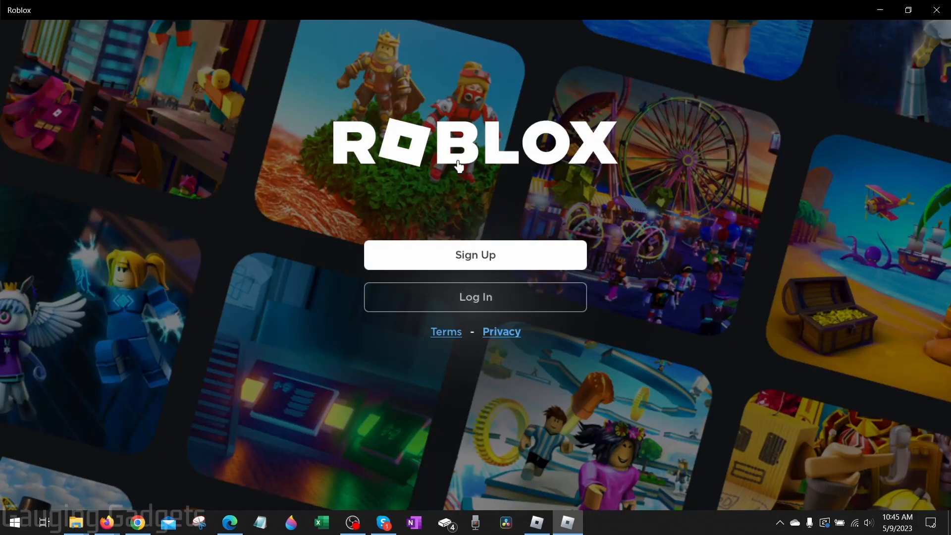
Log in to the Roblox app and join PLS DONATE from Continue
{"action": "left_click", "coordinate": [475, 297]}
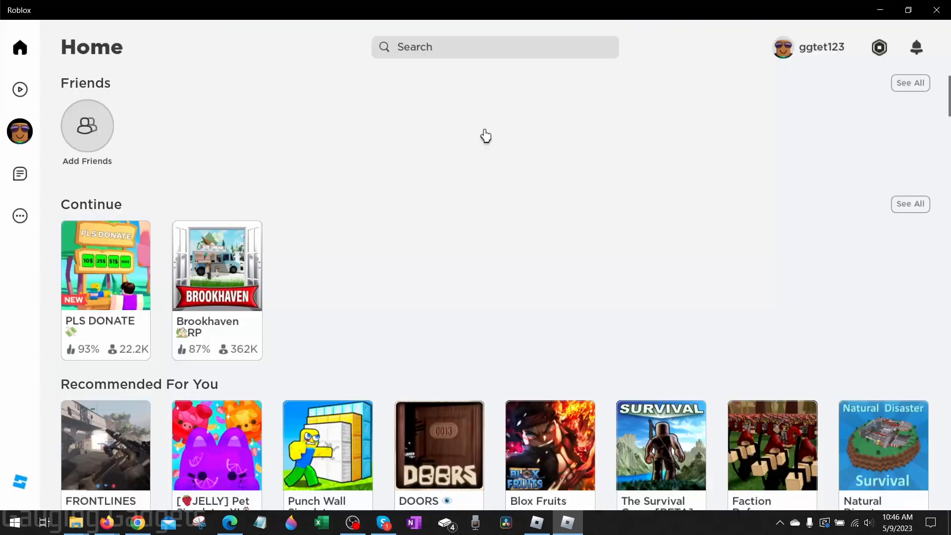
{"action": "mouse_move", "coordinate": [105, 273]}
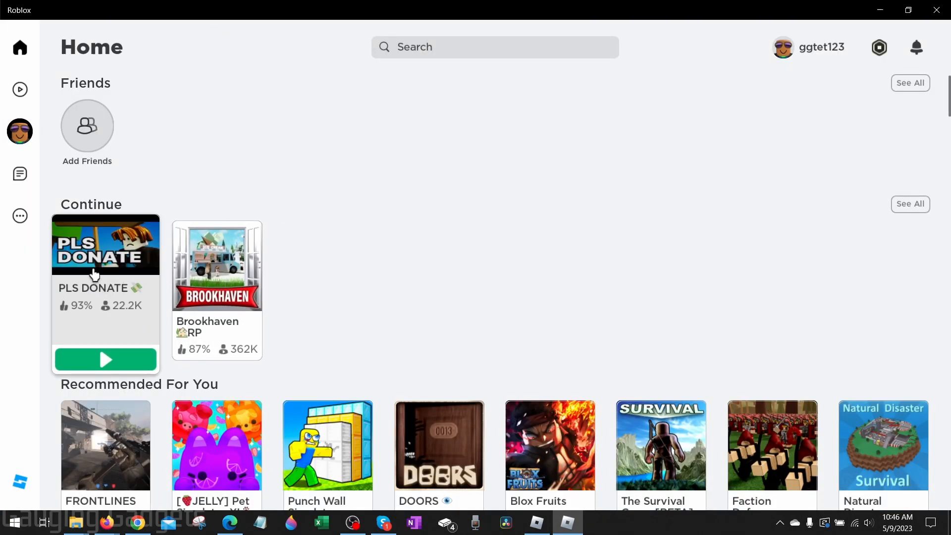
{"action": "left_click", "coordinate": [105, 244]}
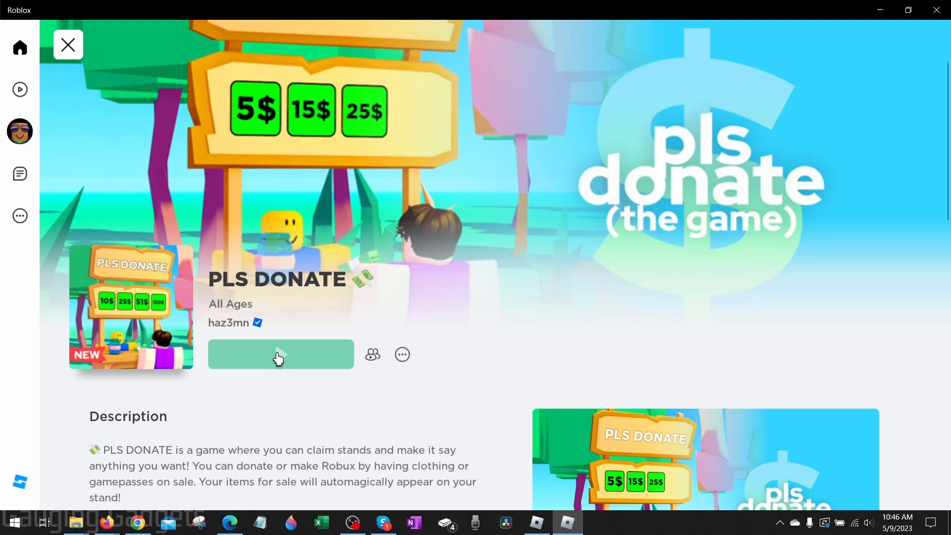
{"action": "left_click", "coordinate": [280, 354]}
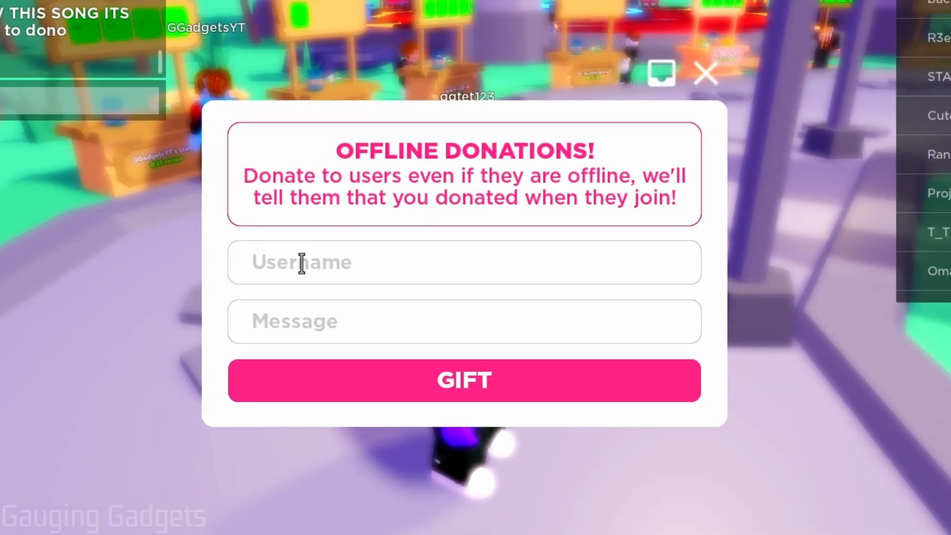
Gift GGadgetsYT by buying the 10 Robux 'Give Robux to Friends' pass
{"action": "type", "text": "GGadgetsYT"}
{"action": "type", "text": "Here you go buddy!"}
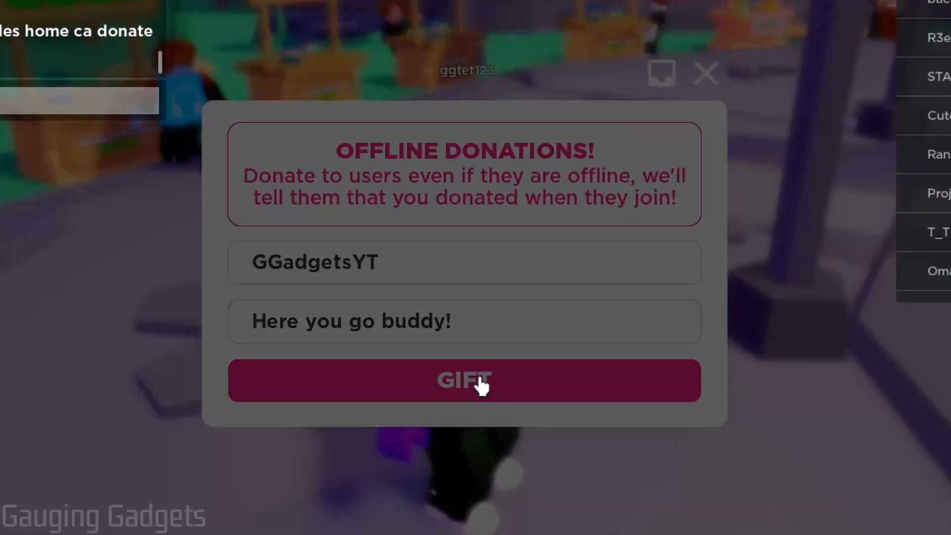
{"action": "left_click", "coordinate": [464, 381]}
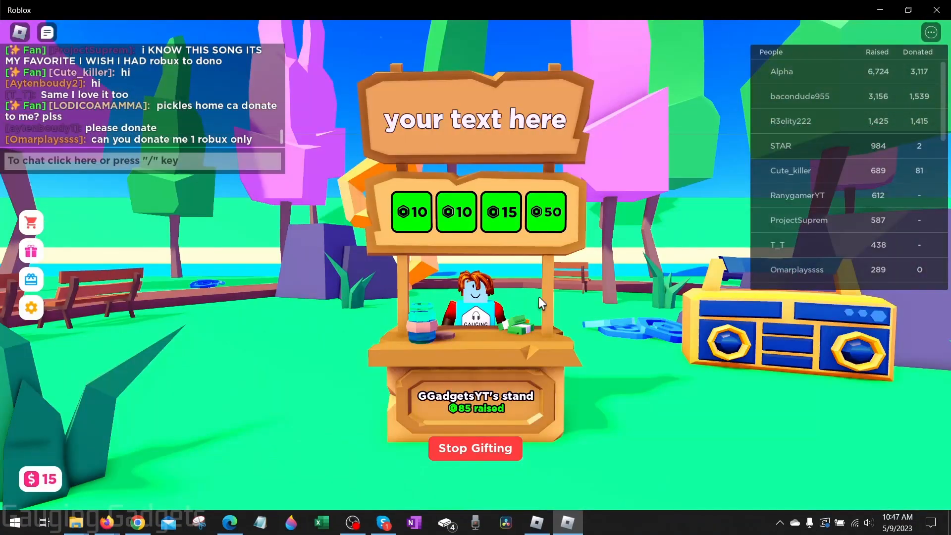
{"action": "mouse_move", "coordinate": [412, 212]}
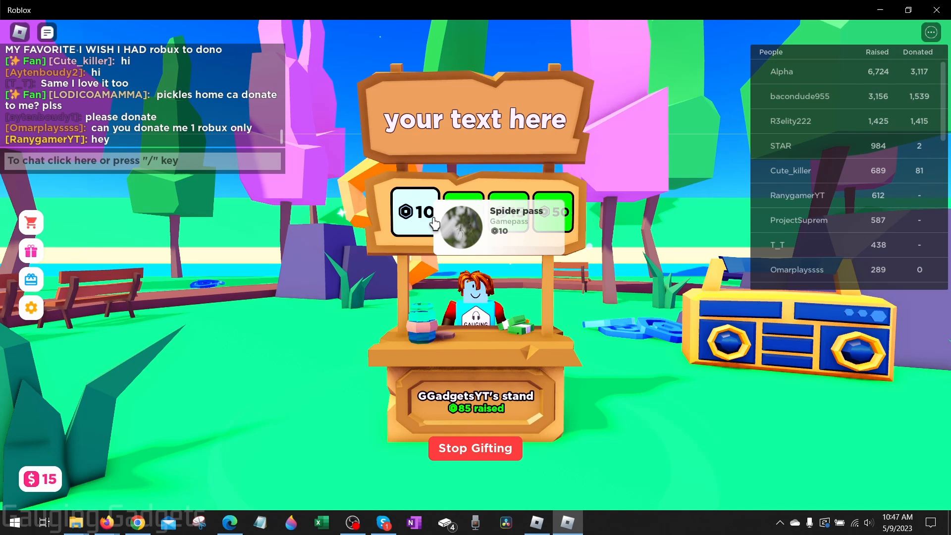
{"action": "left_click", "coordinate": [415, 212]}
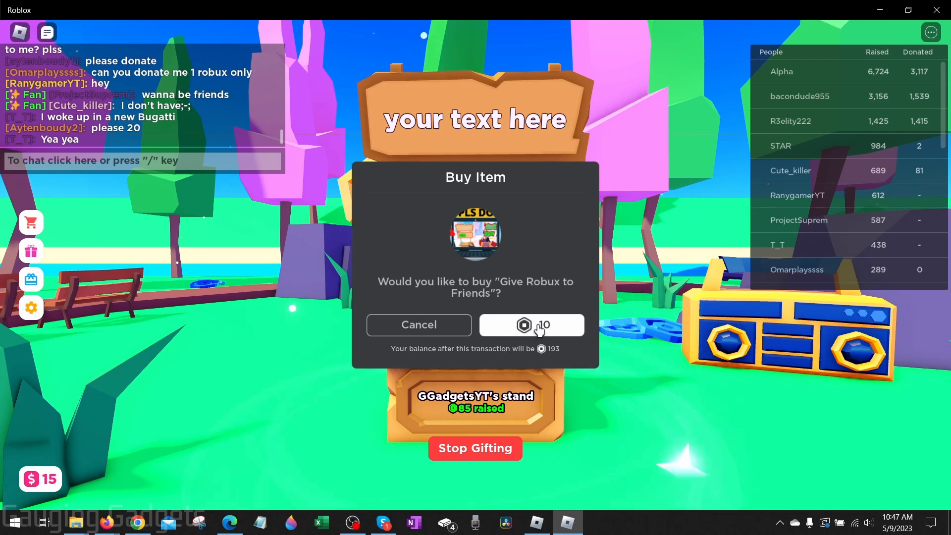
{"action": "left_click", "coordinate": [531, 325]}
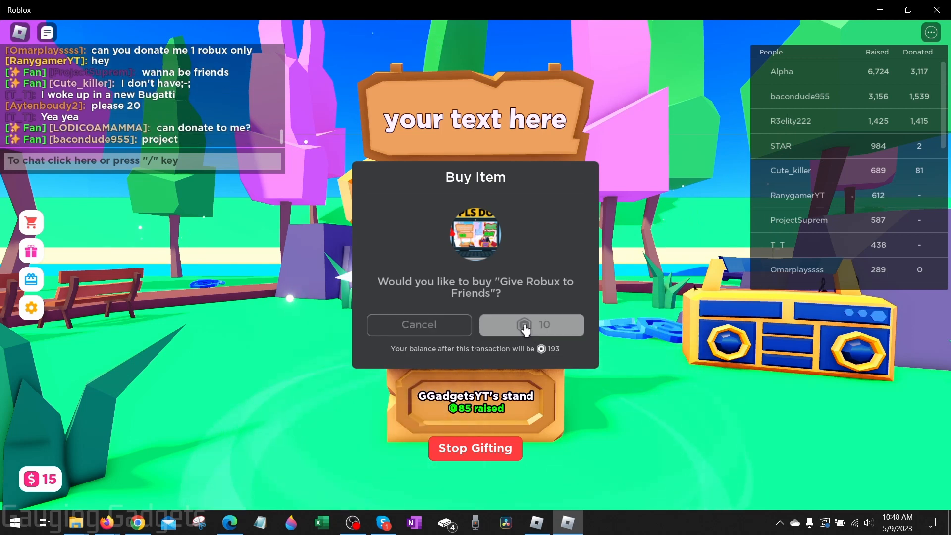
{"action": "left_click", "coordinate": [531, 325]}
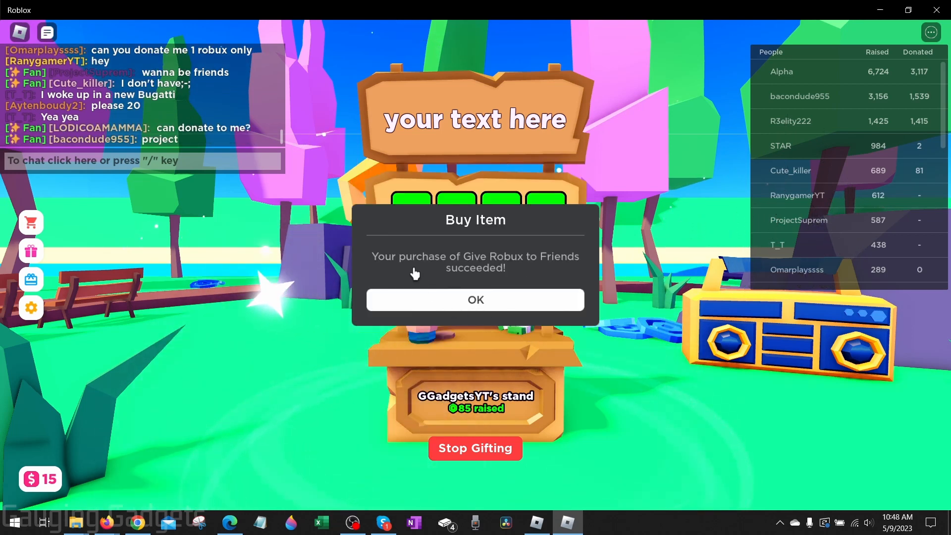
{"action": "left_click", "coordinate": [475, 299]}
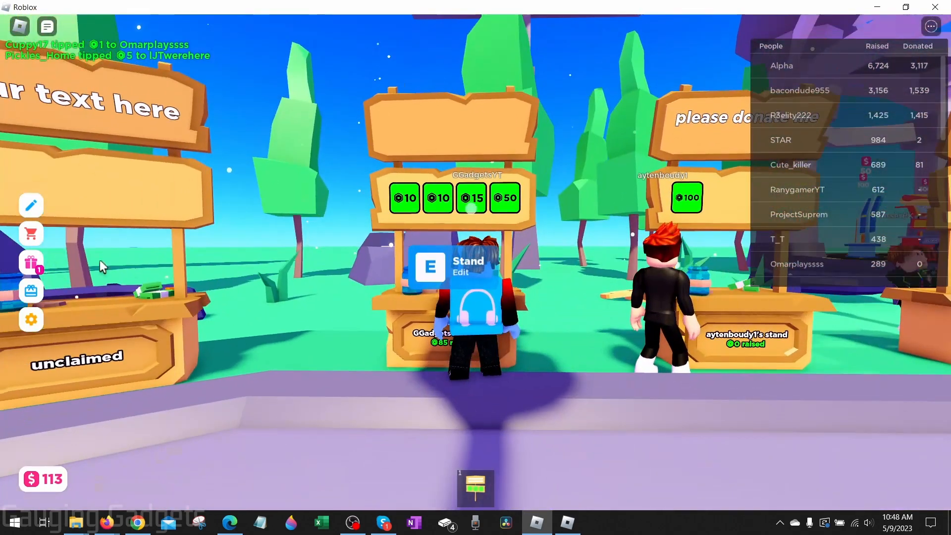
Claim the 10 Robux gift in Offline Donations, then close the window
{"action": "left_click", "coordinate": [30, 262]}
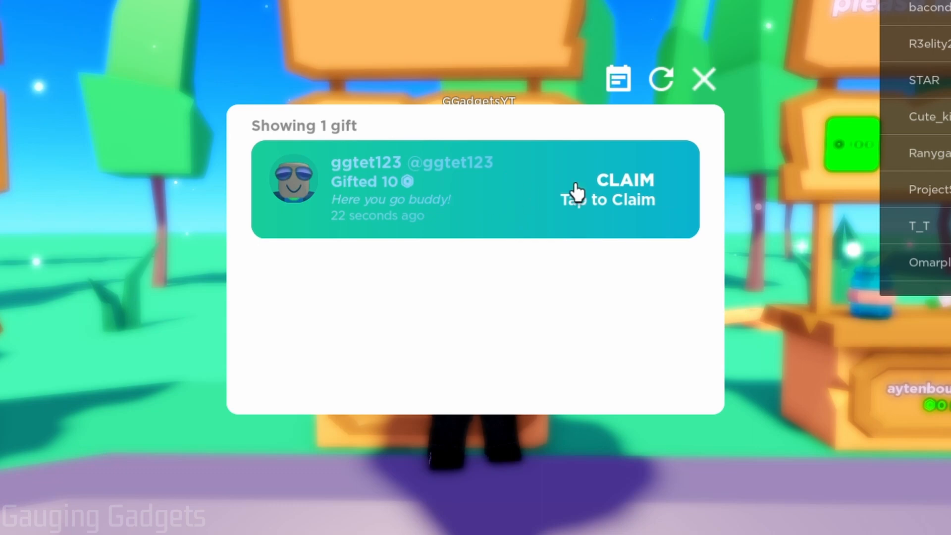
{"action": "left_click", "coordinate": [608, 190]}
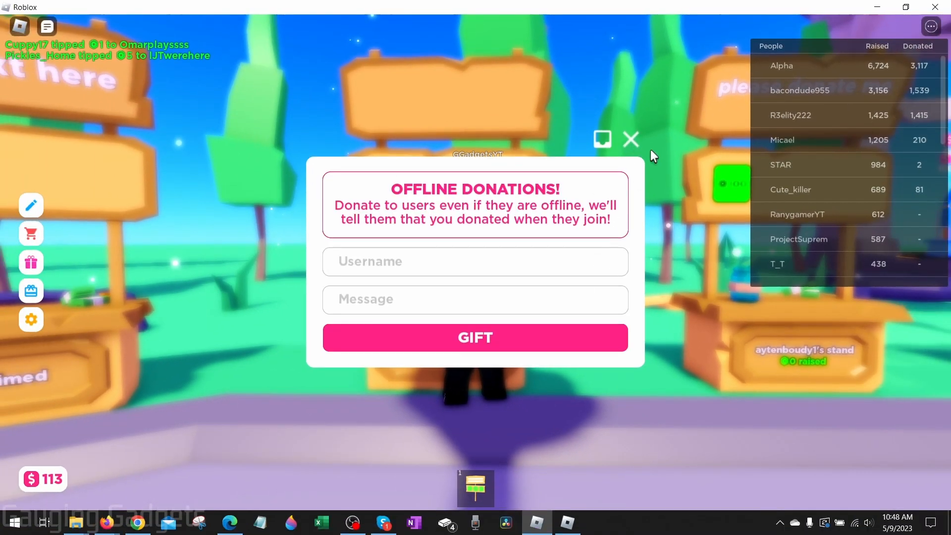
{"action": "left_click", "coordinate": [631, 139]}
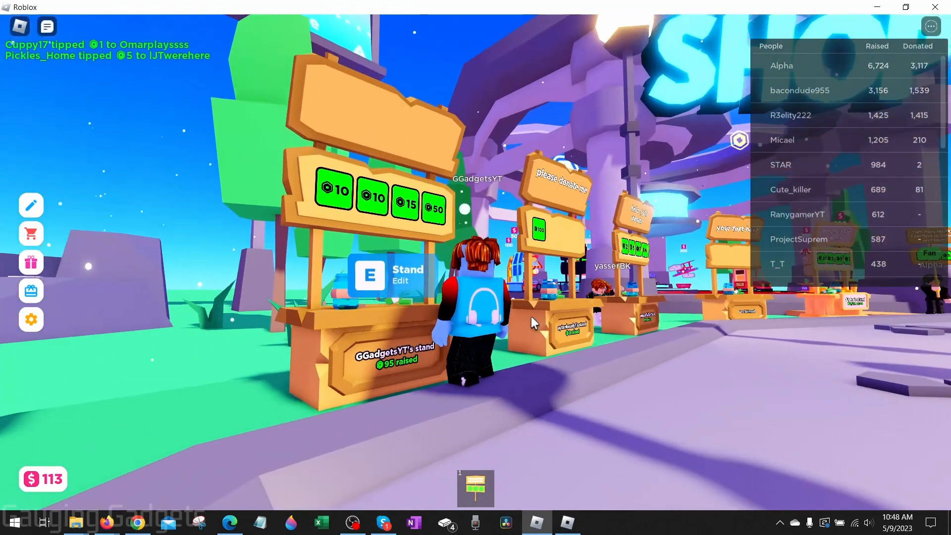